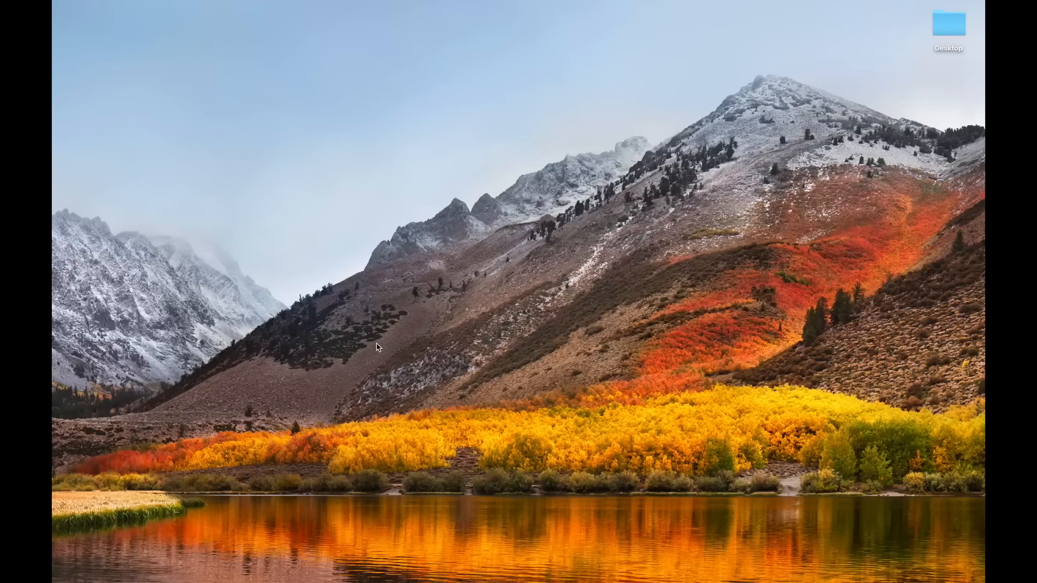
{"action": "mouse_move", "coordinate": [345, 356]}
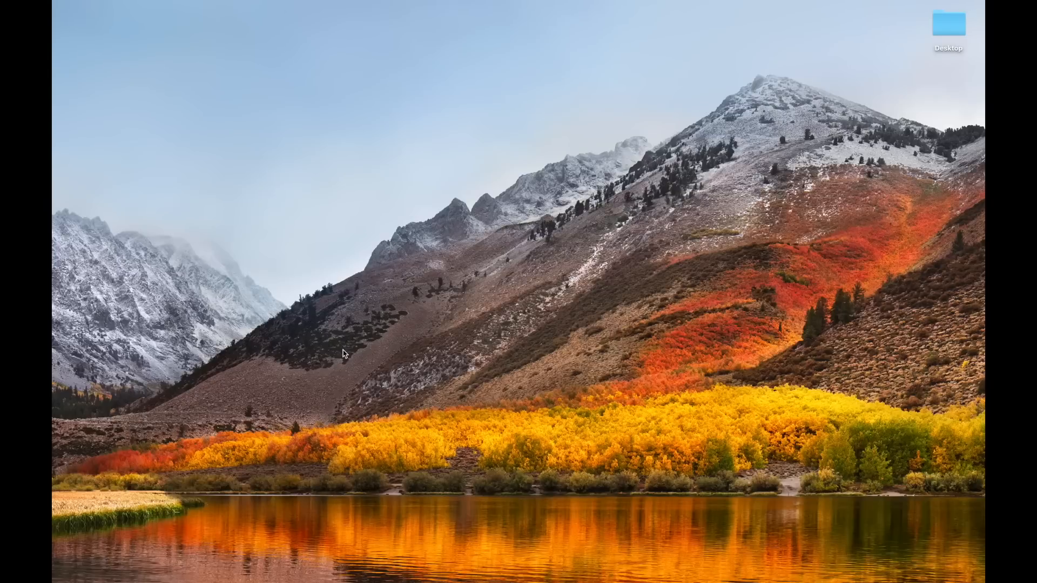
Go to dobot.cc and open its Download Center page
{"action": "type", "text": "gpp"}
{"action": "type", "text": "dob"}
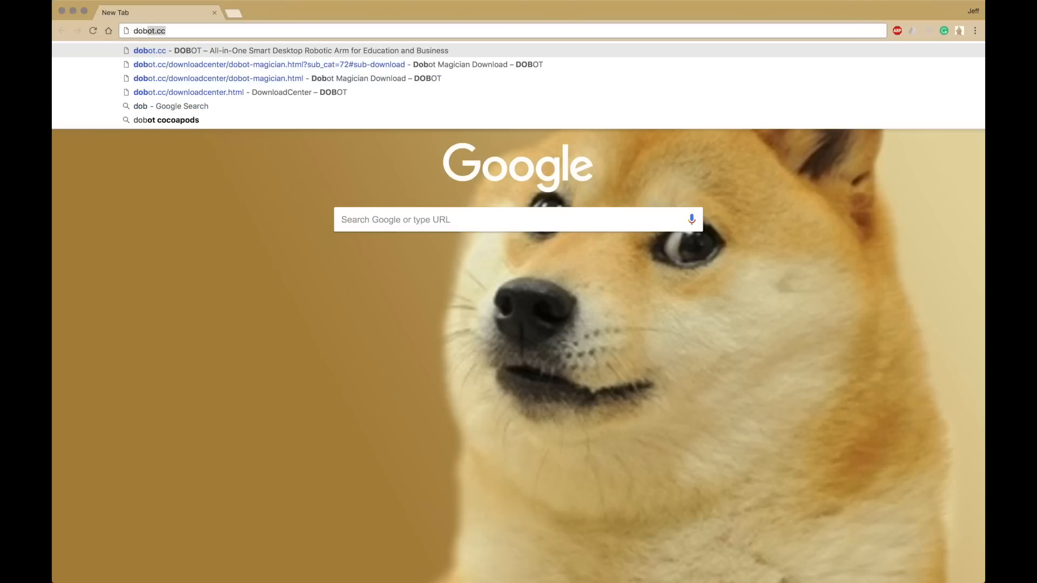
{"action": "left_click", "coordinate": [149, 50]}
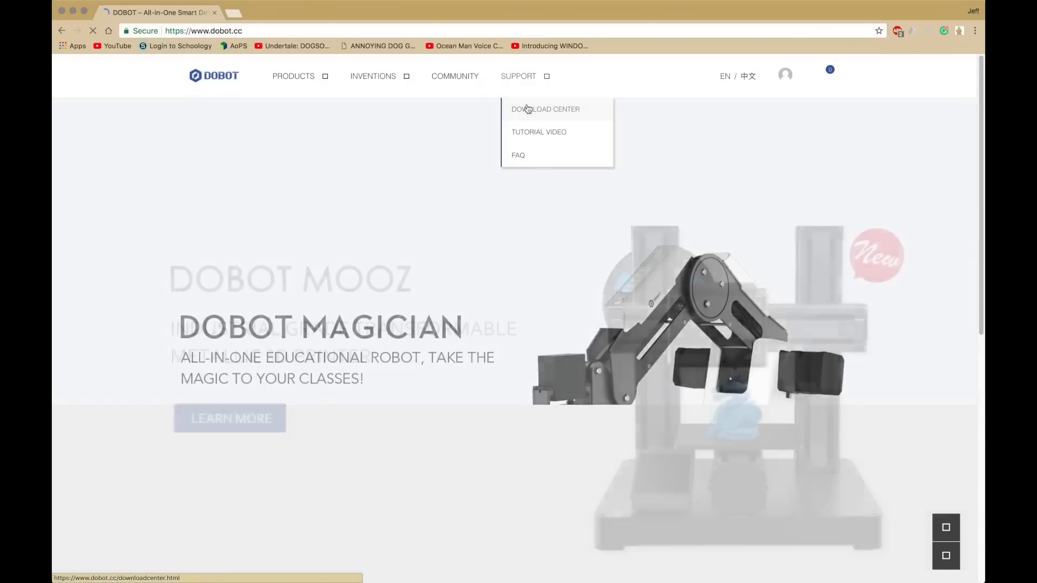
{"action": "left_click", "coordinate": [545, 109]}
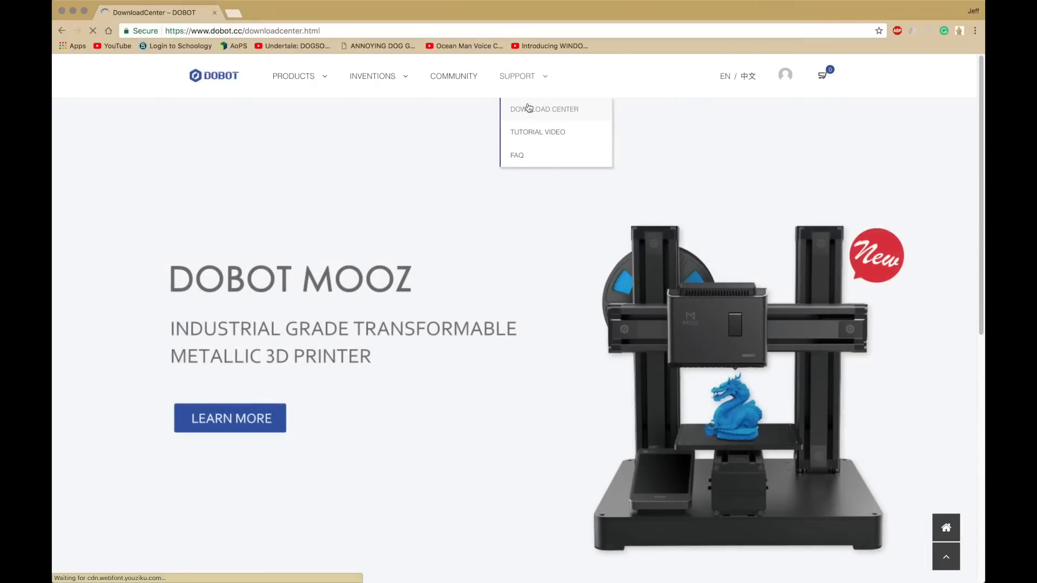
{"action": "left_click", "coordinate": [544, 109]}
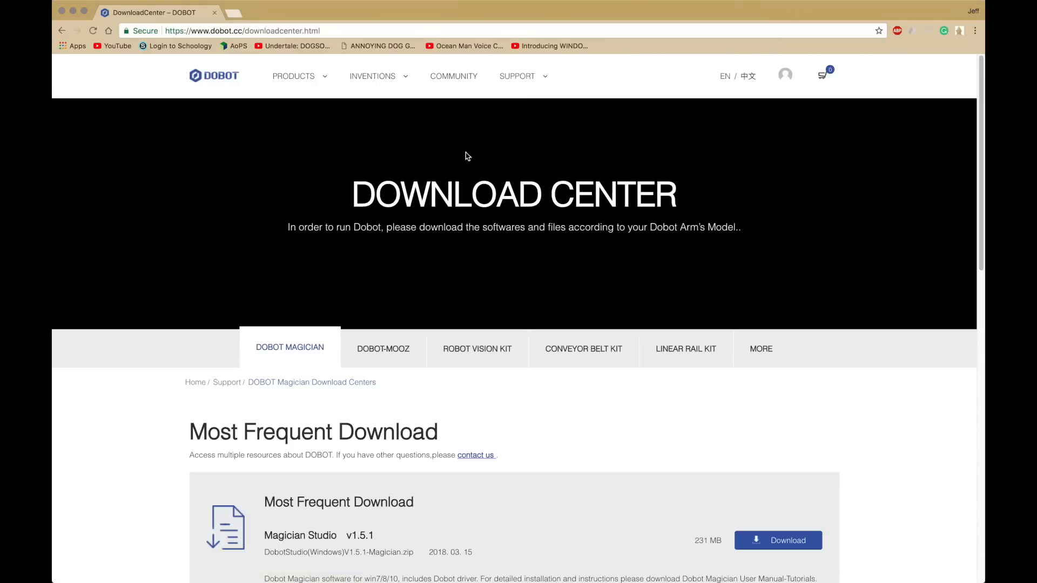
Scroll to Control Software and download DobotStudio Mac v1.4.12
{"action": "scroll", "scroll_direction": "down", "scroll_amount": 3}
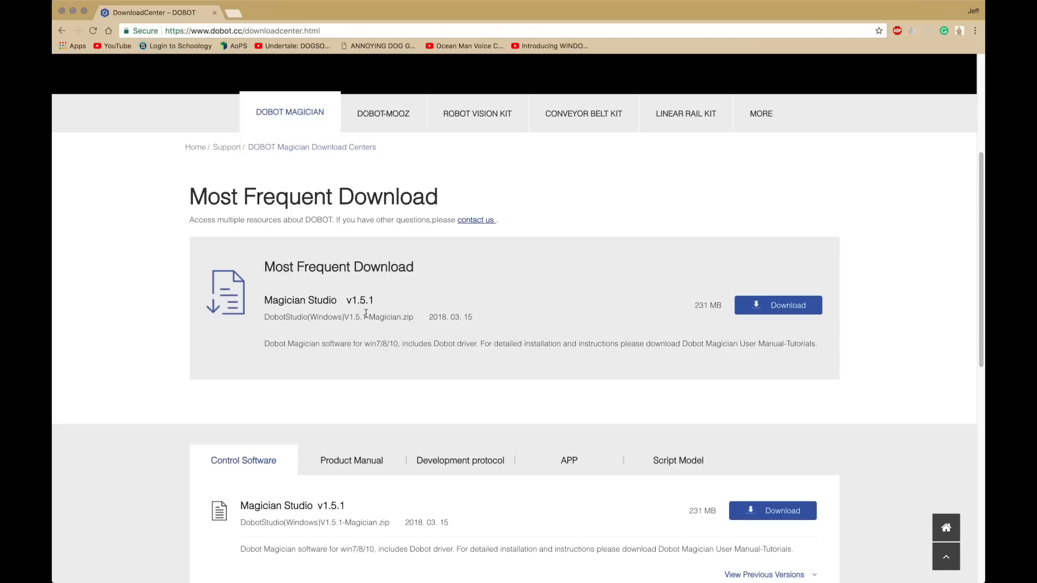
{"action": "scroll", "scroll_direction": "down", "scroll_amount": 3}
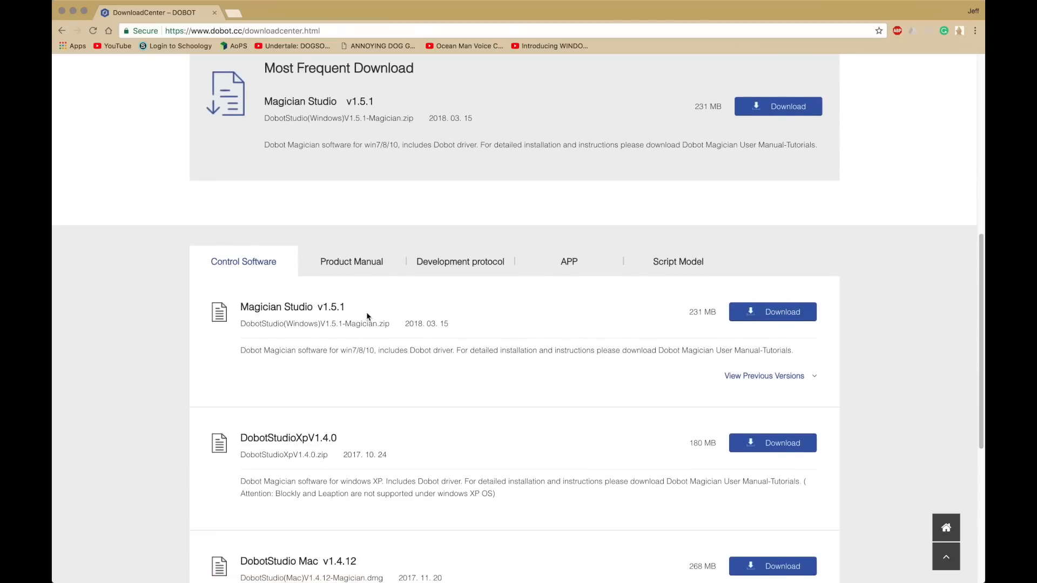
{"action": "scroll", "scroll_direction": "down", "scroll_amount": 3}
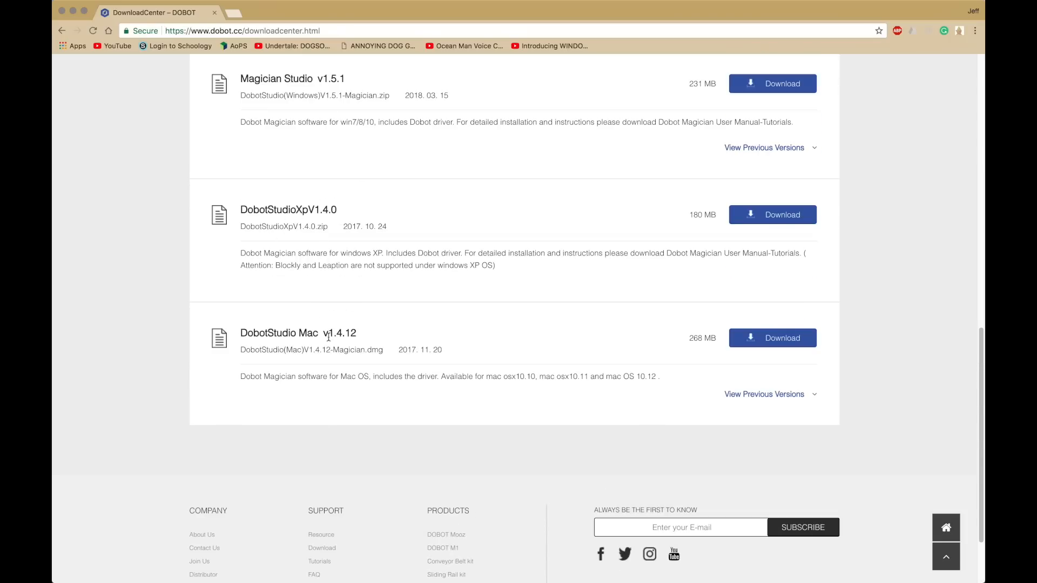
{"action": "left_click", "coordinate": [771, 338]}
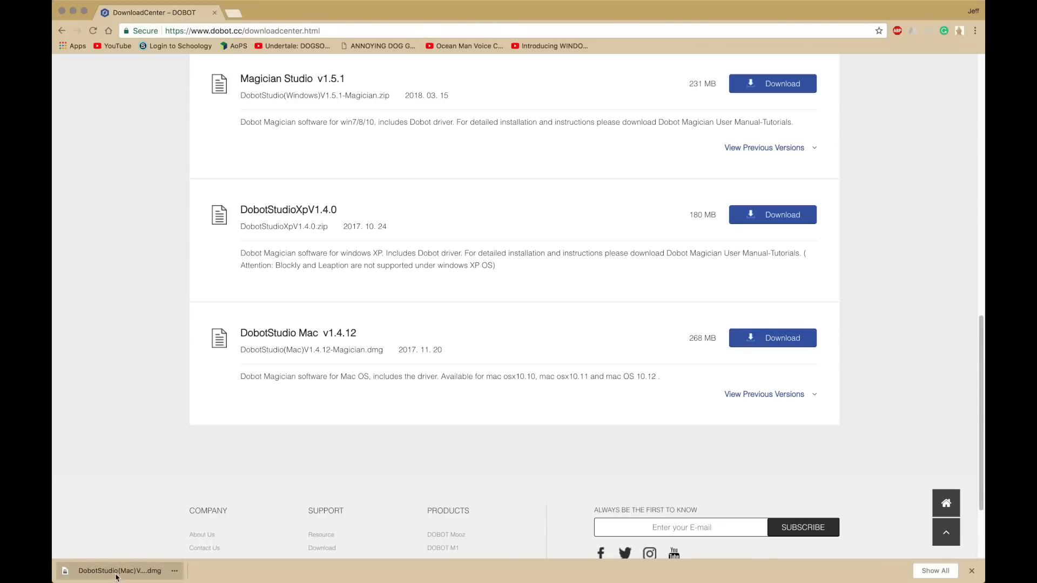
Mount the DobotStudio .dmg, skipping verification, and drag DobotStudio into Applications
{"action": "left_click", "coordinate": [119, 570]}
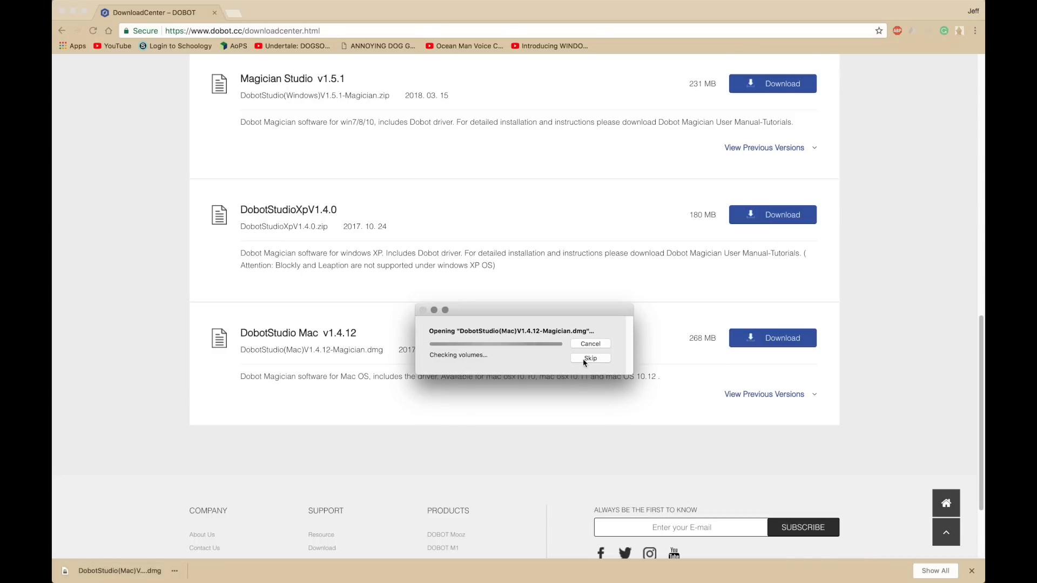
{"action": "left_click", "coordinate": [589, 357]}
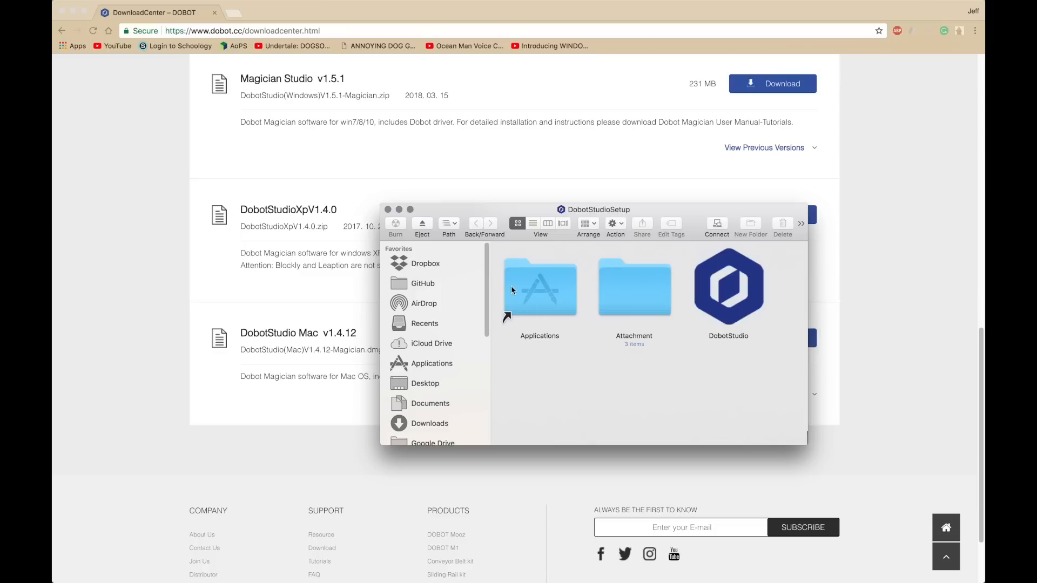
{"action": "mouse_move", "coordinate": [725, 298]}
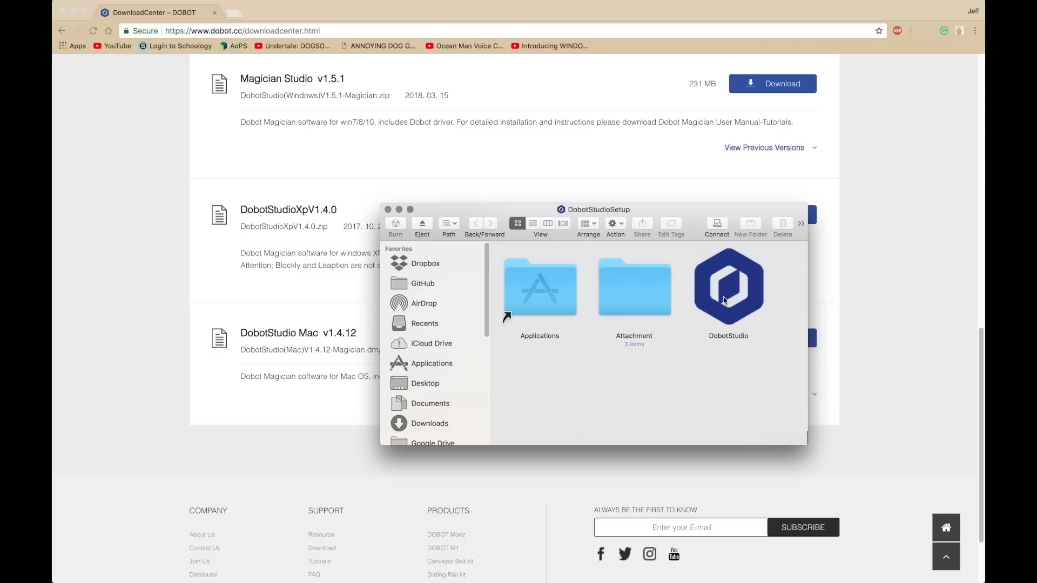
{"action": "left_click", "coordinate": [728, 287]}
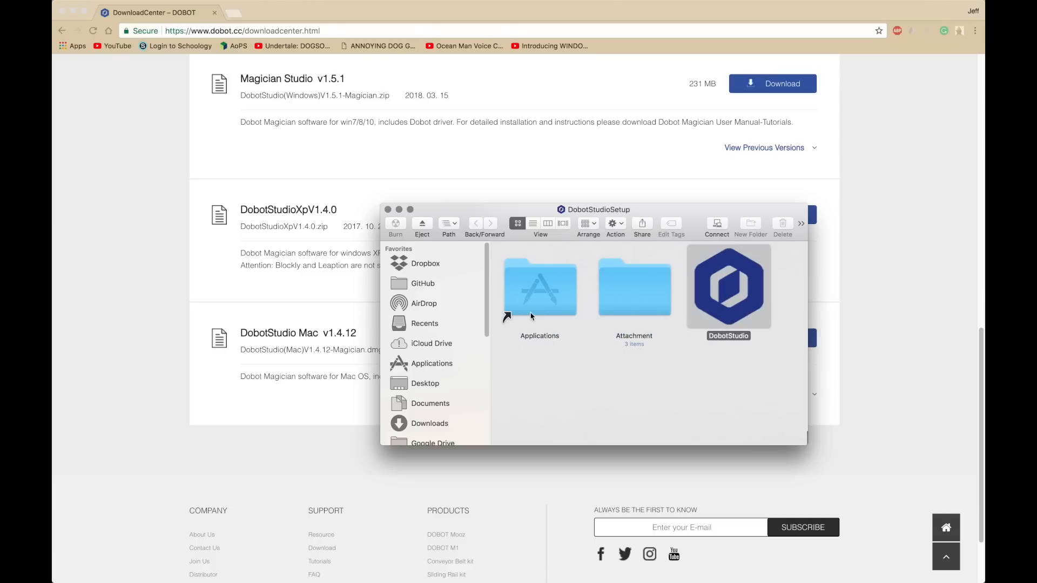
{"action": "left_click_drag", "start_coordinate": [727, 286], "coordinate": [540, 286]}
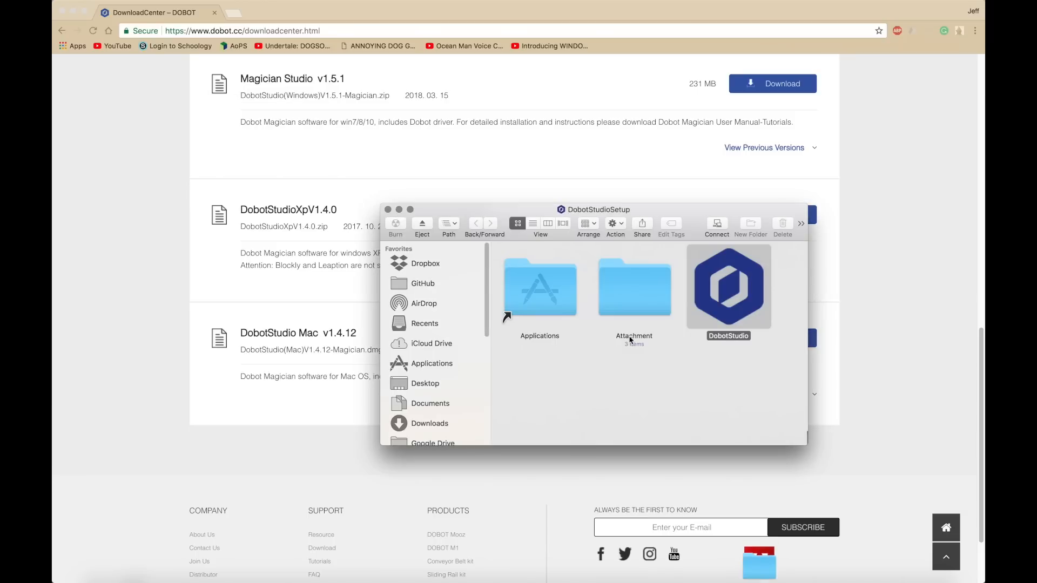
Launch CH34x_Install_V1.4.pkg from Attachment > Driver and continue past the introduction
{"action": "double_click", "coordinate": [633, 287]}
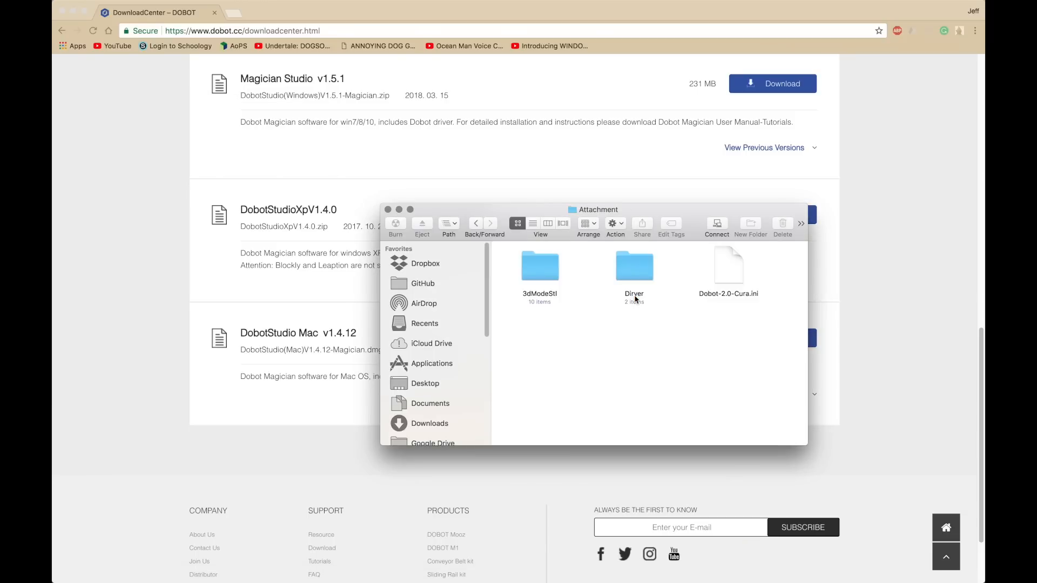
{"action": "double_click", "coordinate": [633, 266]}
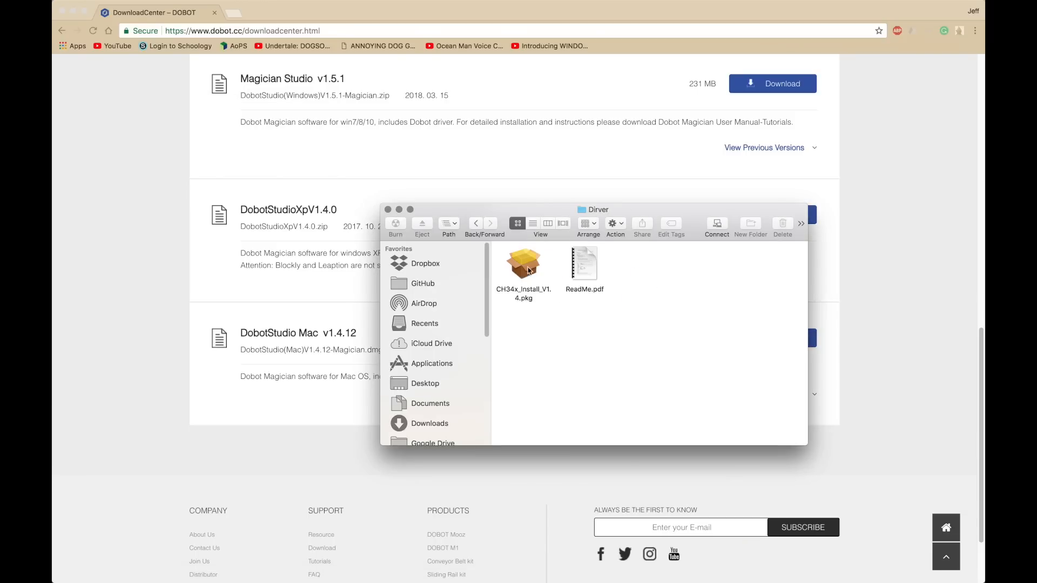
{"action": "double_click", "coordinate": [524, 260]}
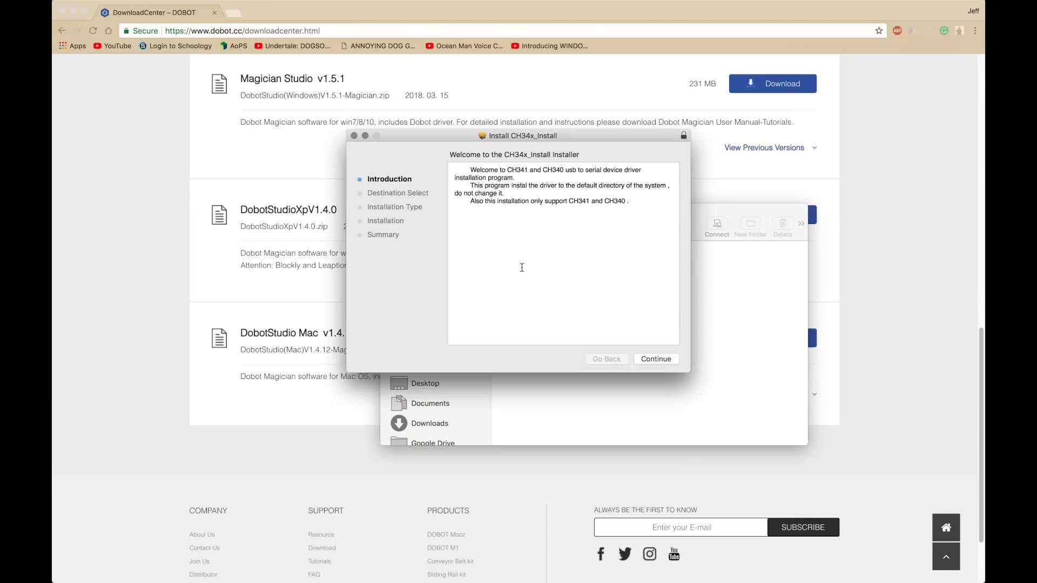
{"action": "left_click", "coordinate": [655, 359]}
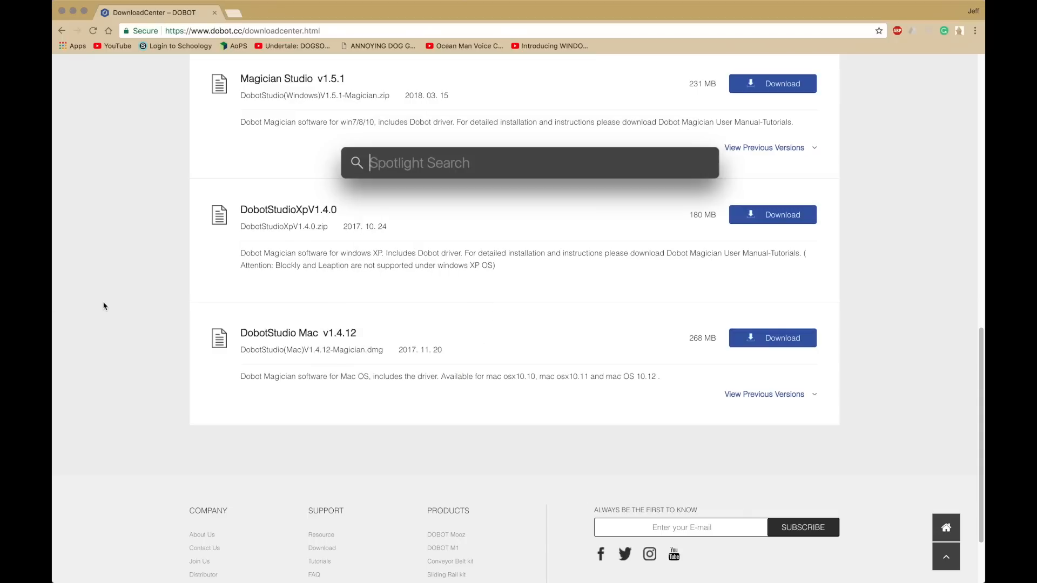
Launch DobotStudio, confirming Open on the download warning and Allow for network connections
{"action": "key", "text": "Escape"}
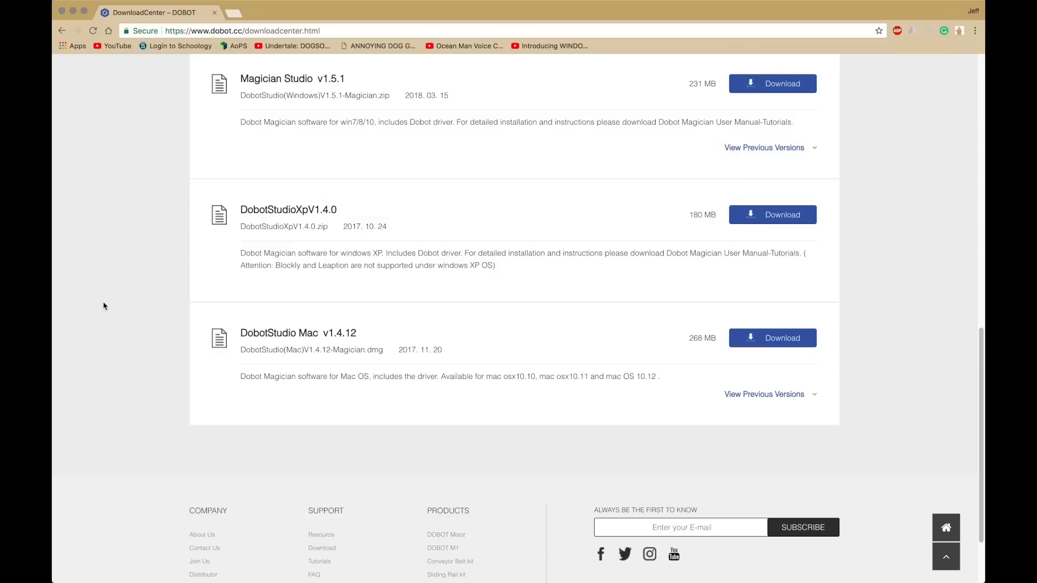
{"action": "mouse_move", "coordinate": [112, 295]}
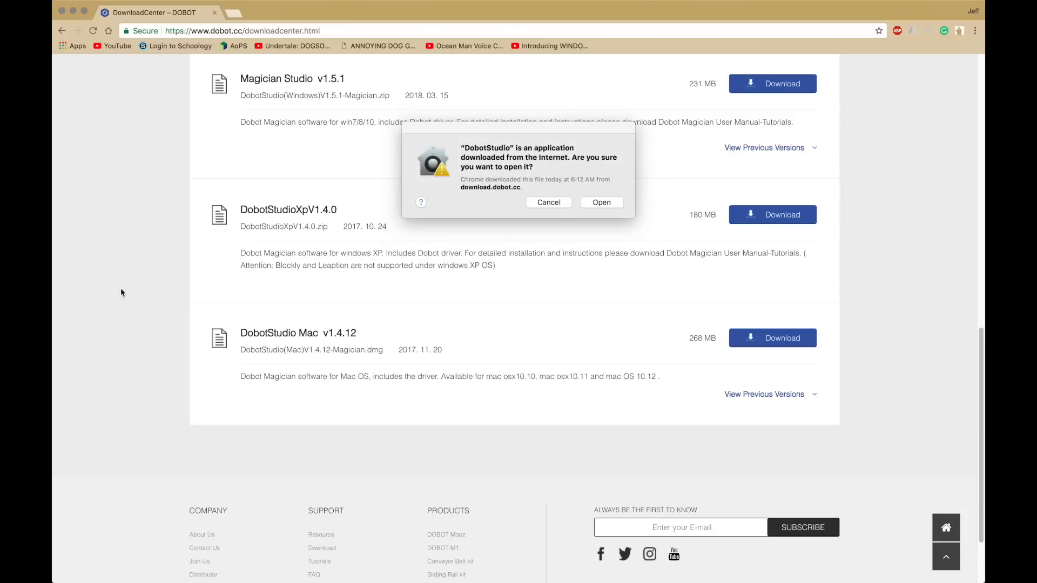
{"action": "left_click", "coordinate": [600, 202]}
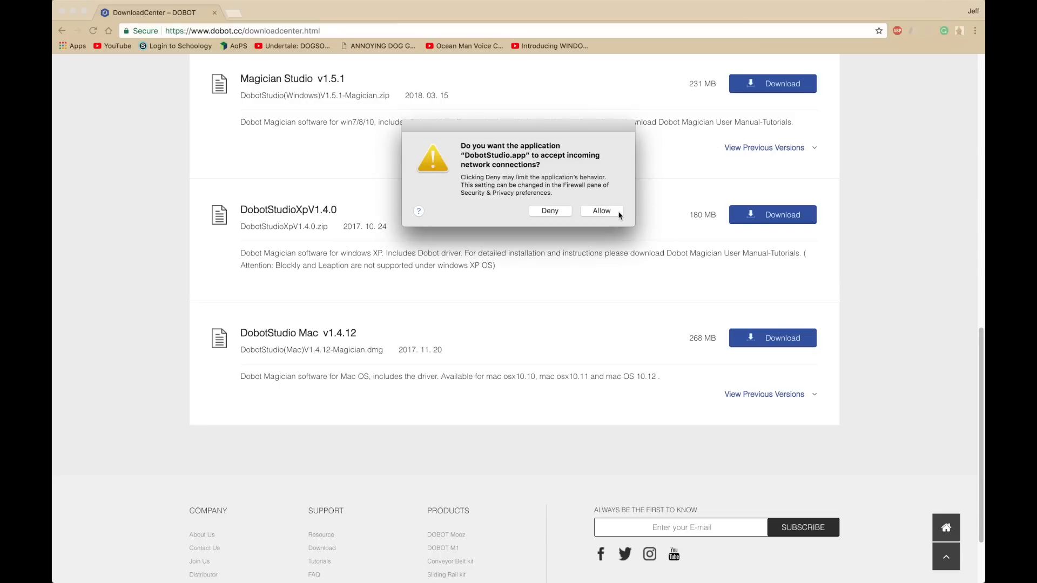
{"action": "left_click", "coordinate": [600, 211]}
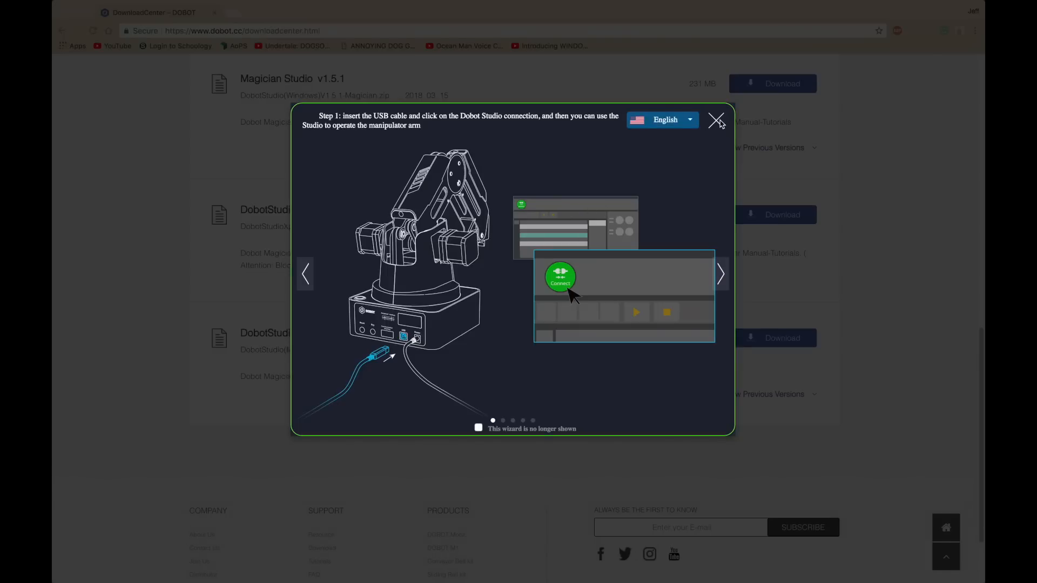
{"action": "mouse_move", "coordinate": [478, 428]}
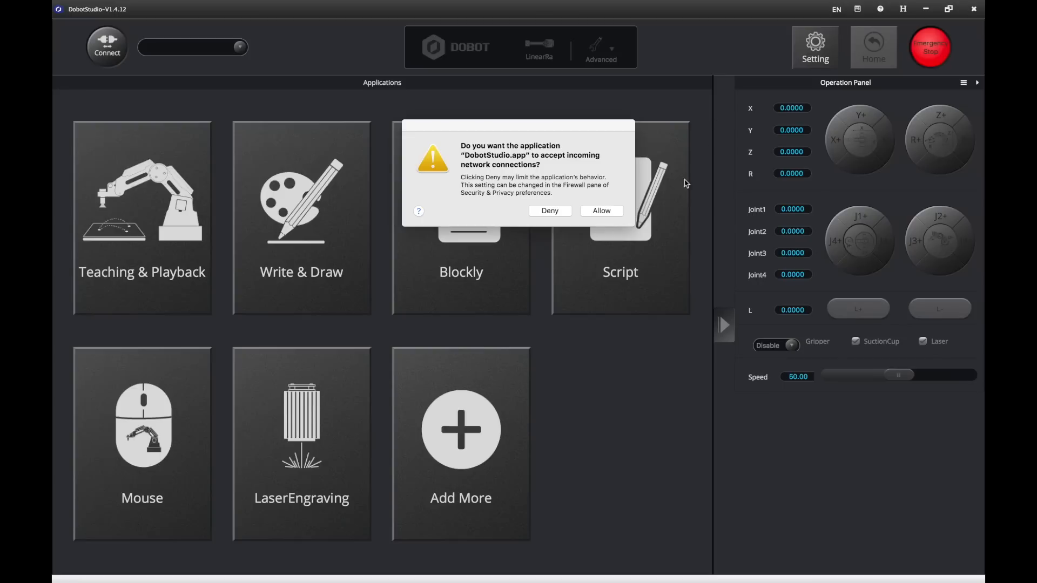
Allow DobotStudio incoming network connections in the firewall dialog
{"action": "left_click", "coordinate": [599, 210]}
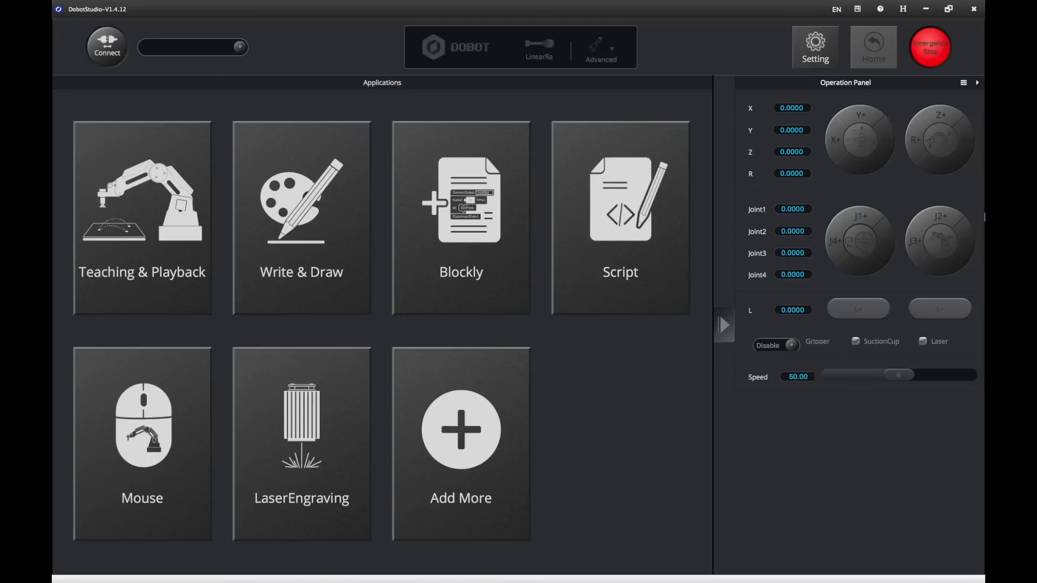
{"action": "mouse_move", "coordinate": [884, 178]}
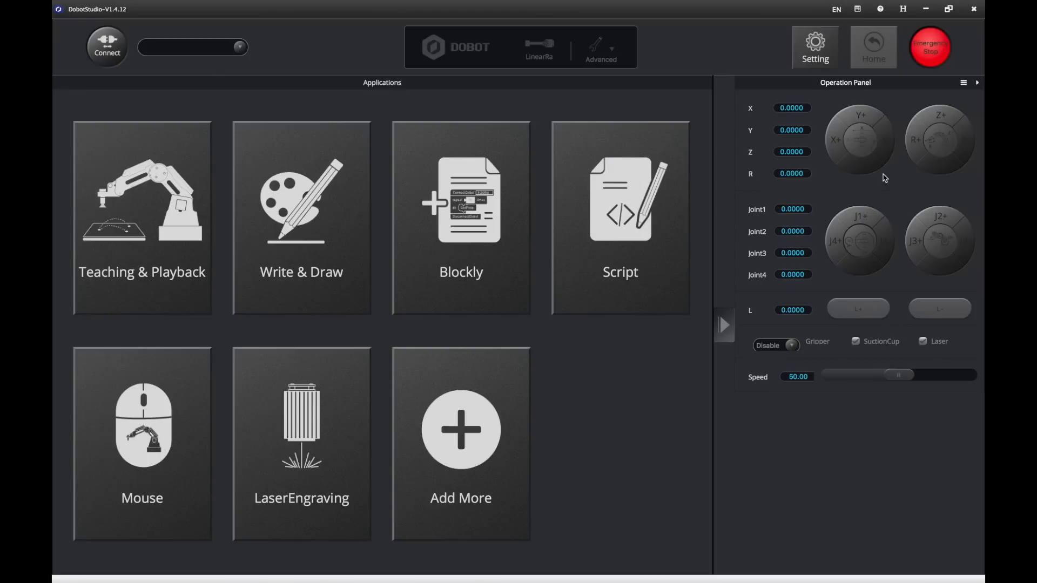
{"action": "mouse_move", "coordinate": [880, 185]}
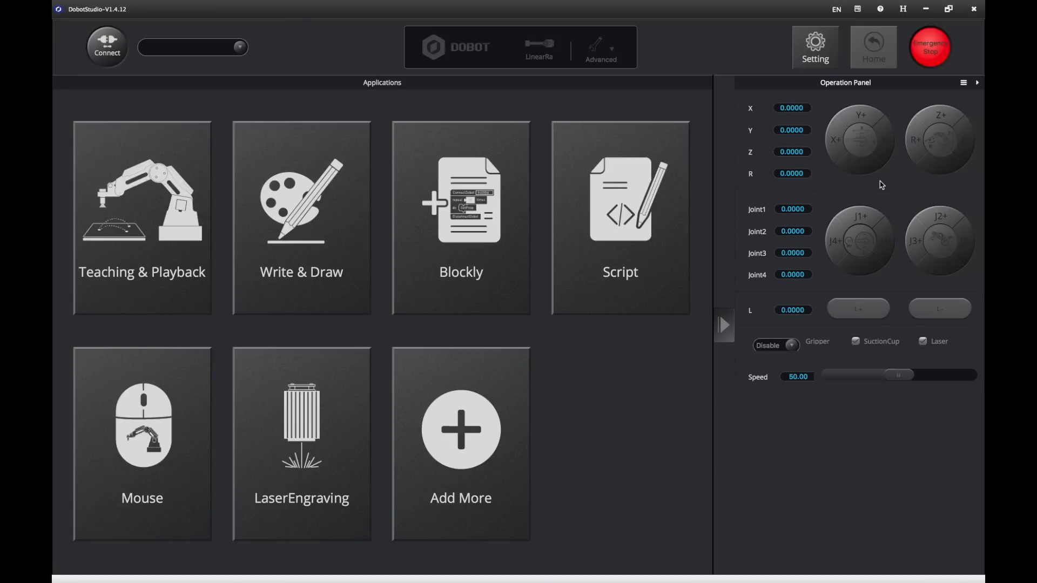